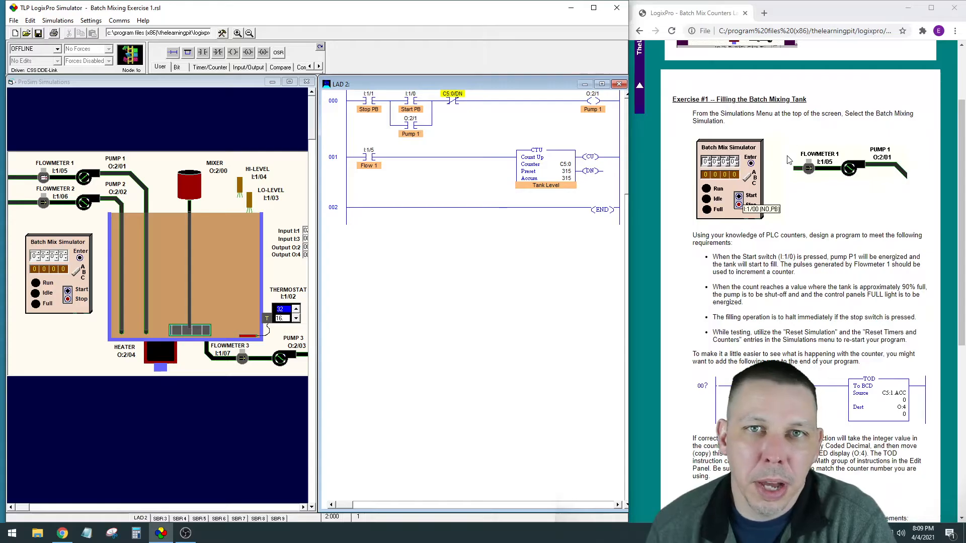
Step: Scroll through the Batch Mix ladder to review the pump latch and counter rungs
scroll(down, 3)
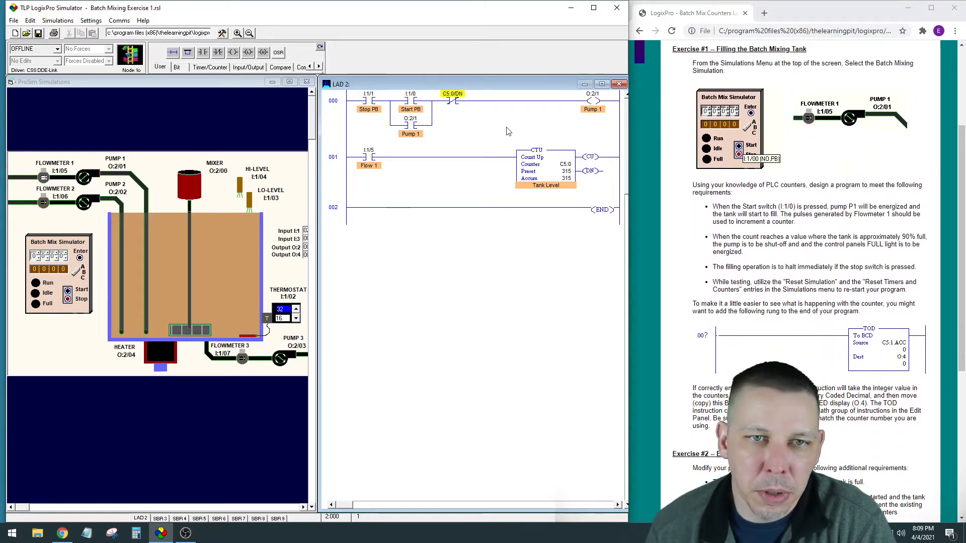
mouse_move(484, 114)
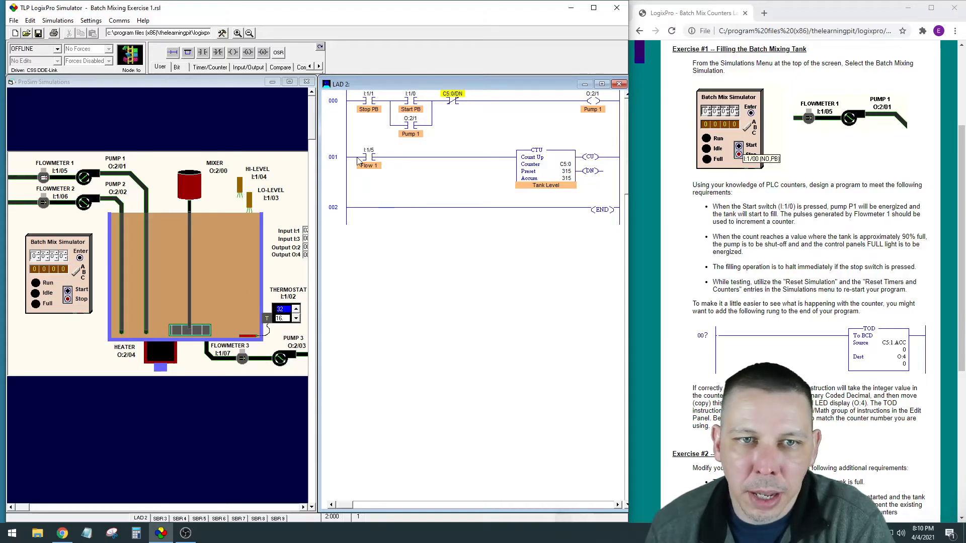
mouse_move(415, 138)
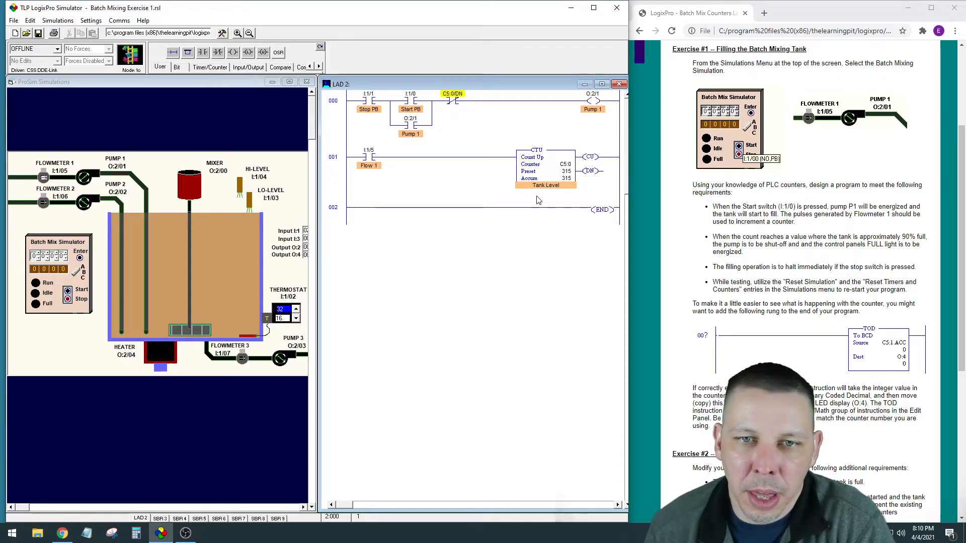
mouse_move(52, 175)
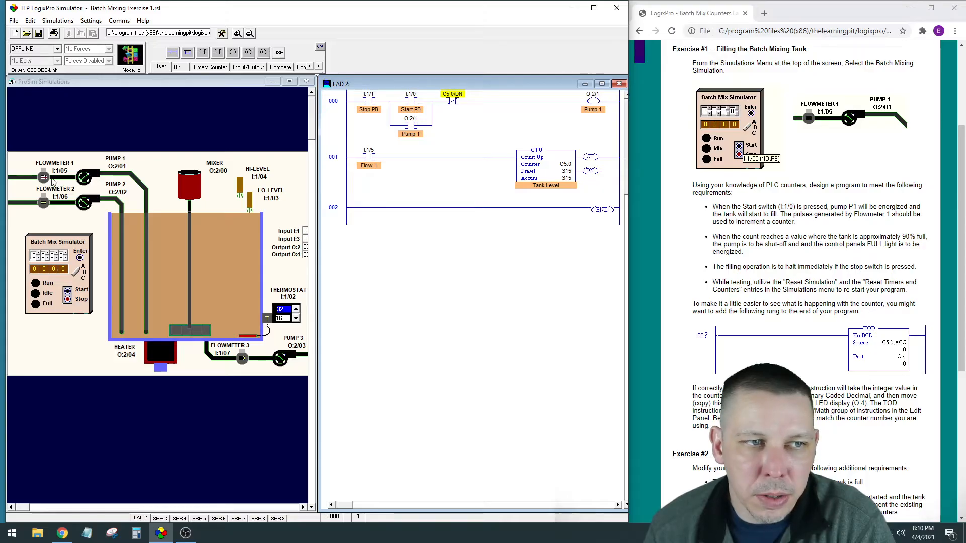
mouse_move(52, 179)
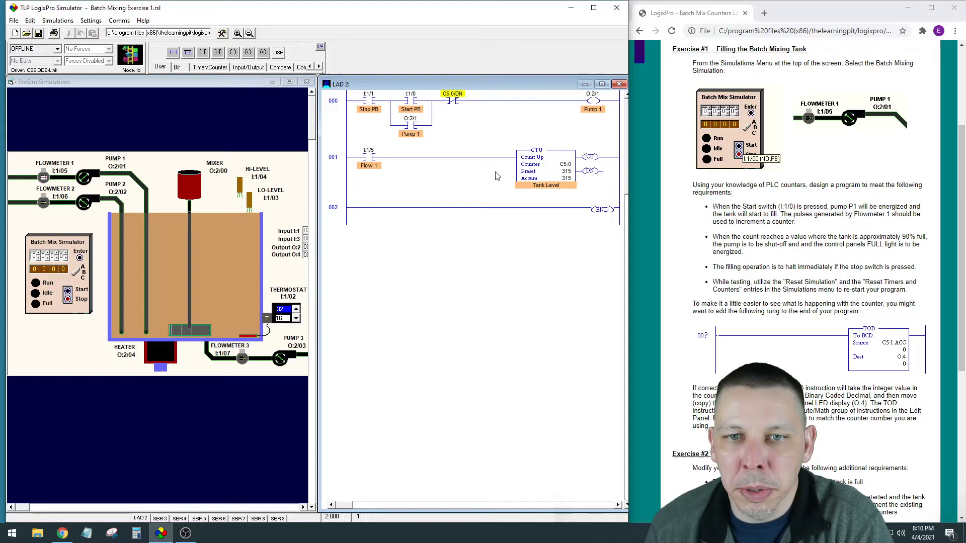
mouse_move(540, 162)
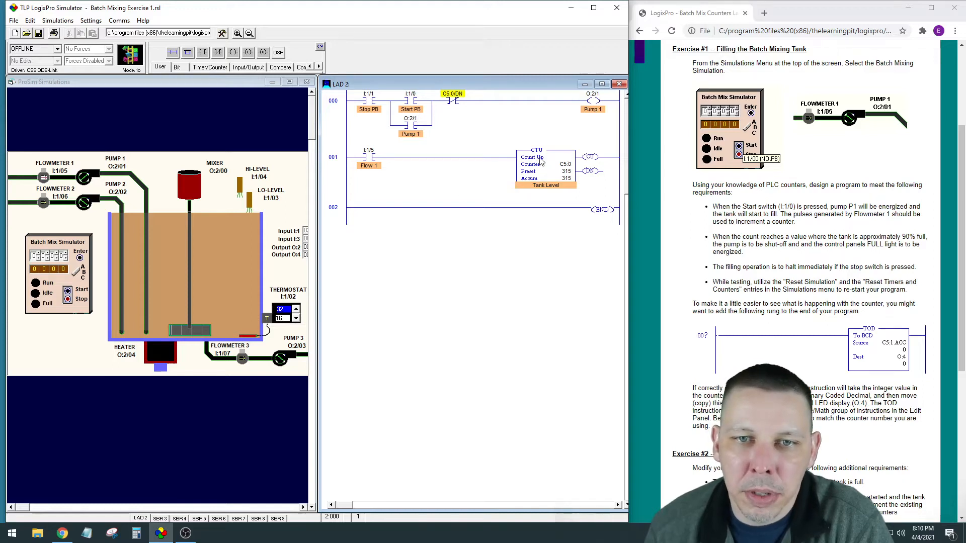
mouse_move(557, 172)
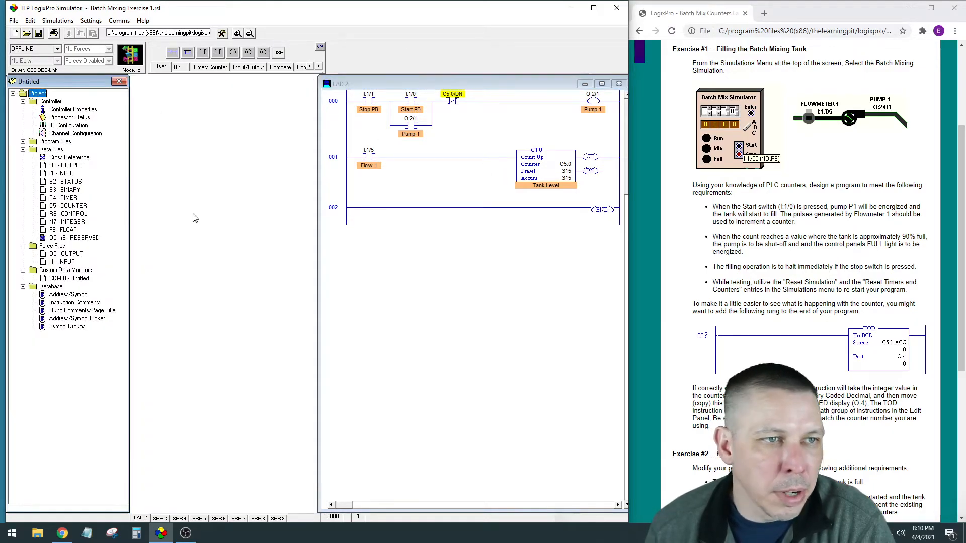
Step: Bring up the C5 counter table showing C5:0 with preset 315 and accumulated 315
click(58, 20)
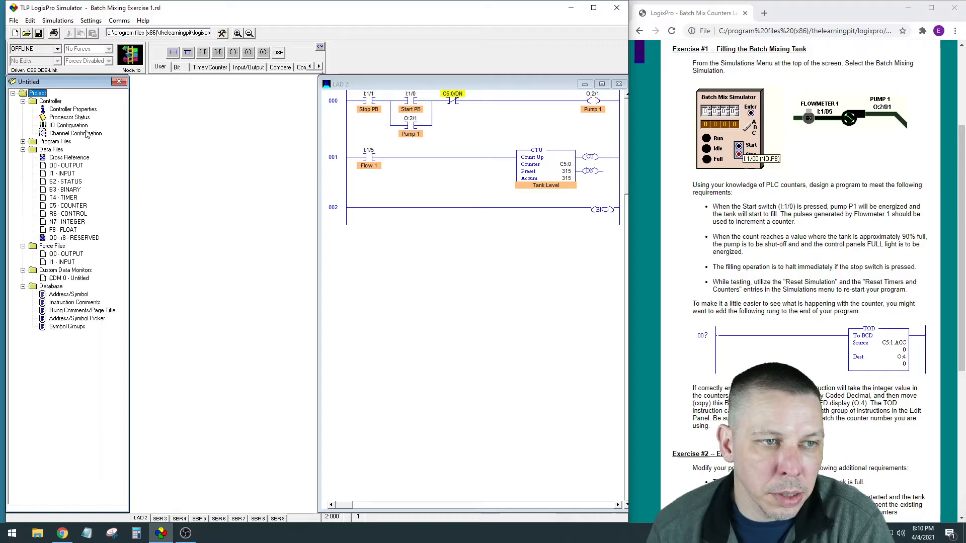
double_click(68, 206)
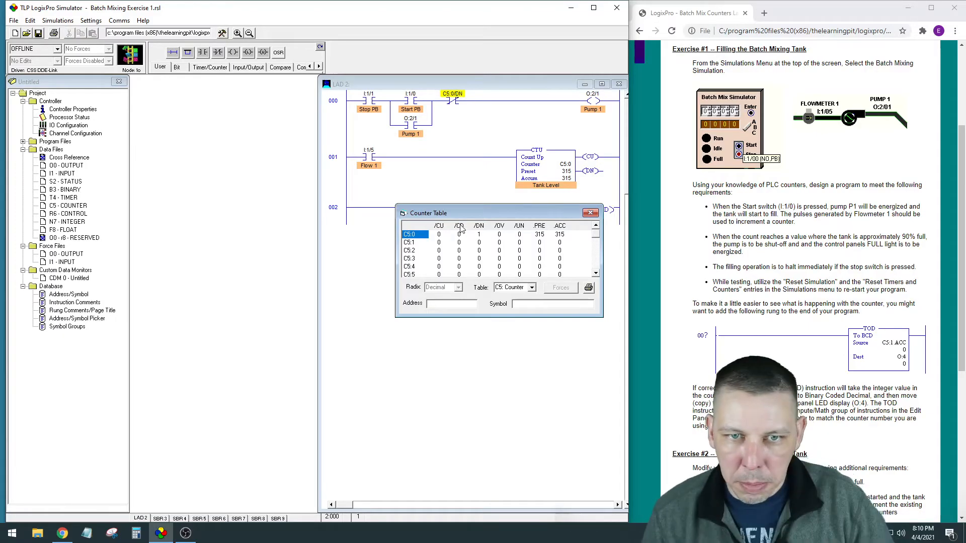
mouse_move(506, 233)
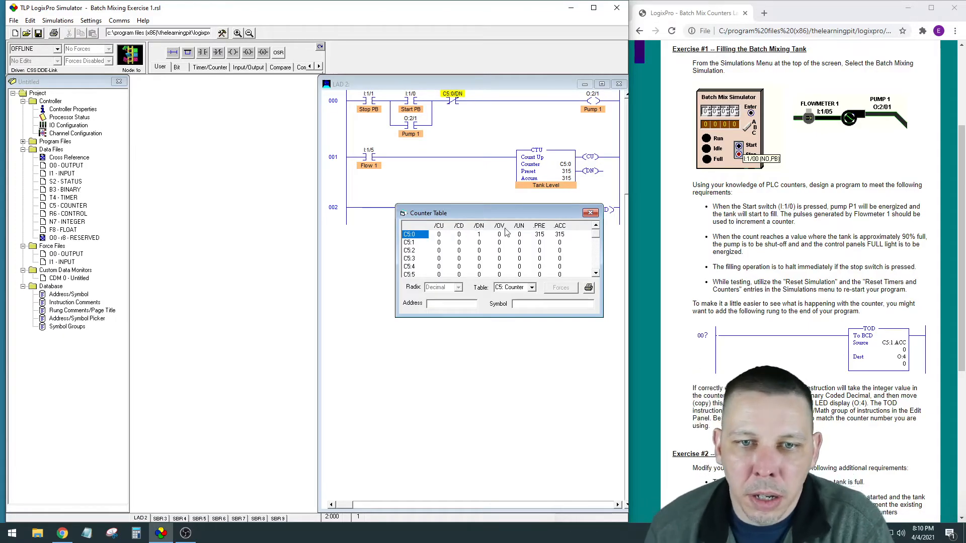
mouse_move(560, 206)
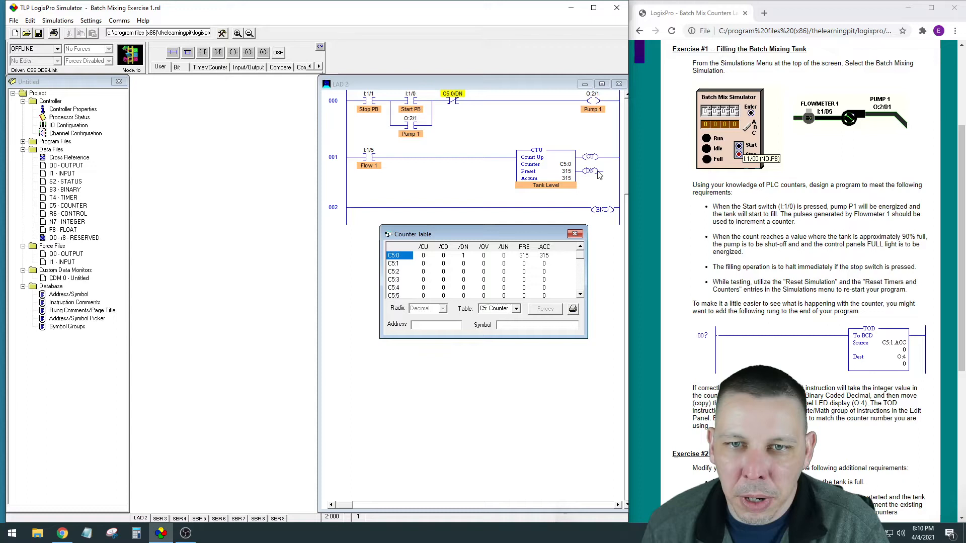
mouse_move(606, 179)
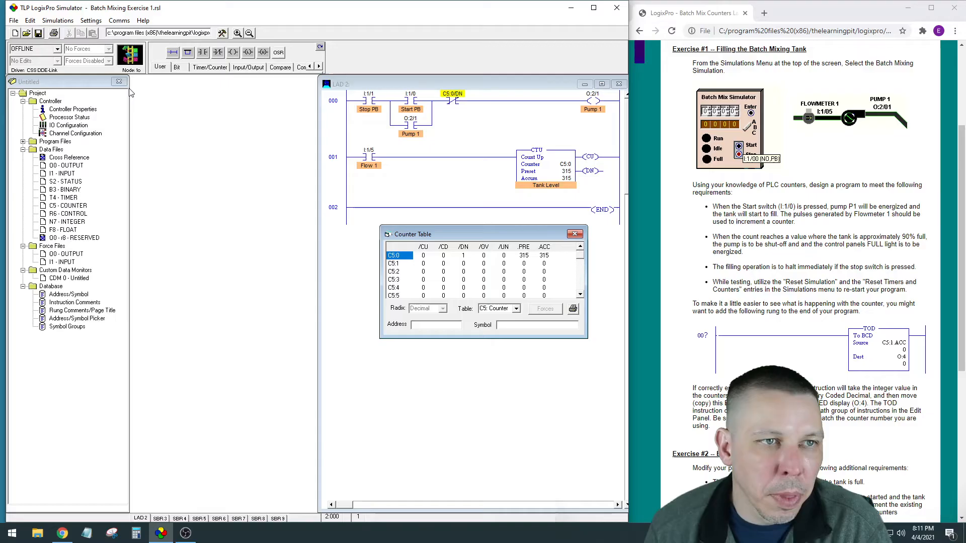
Step: Reset all timers and counters so C5:0's accumulated value returns to 0
click(58, 21)
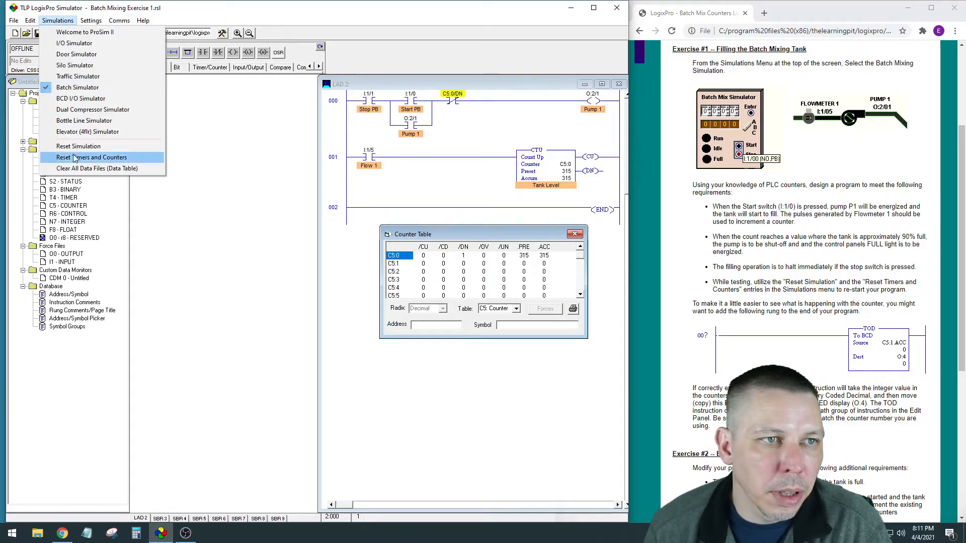
mouse_move(74, 42)
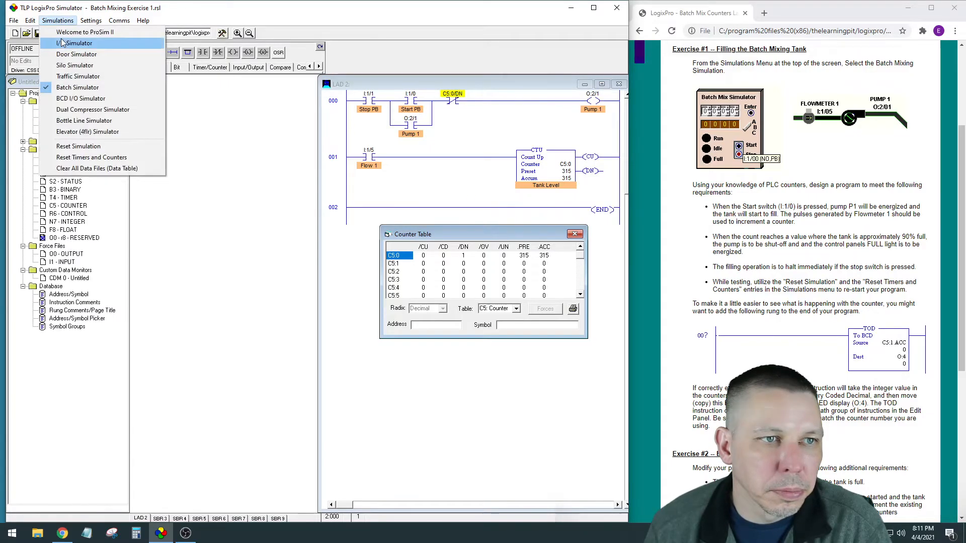
click(92, 157)
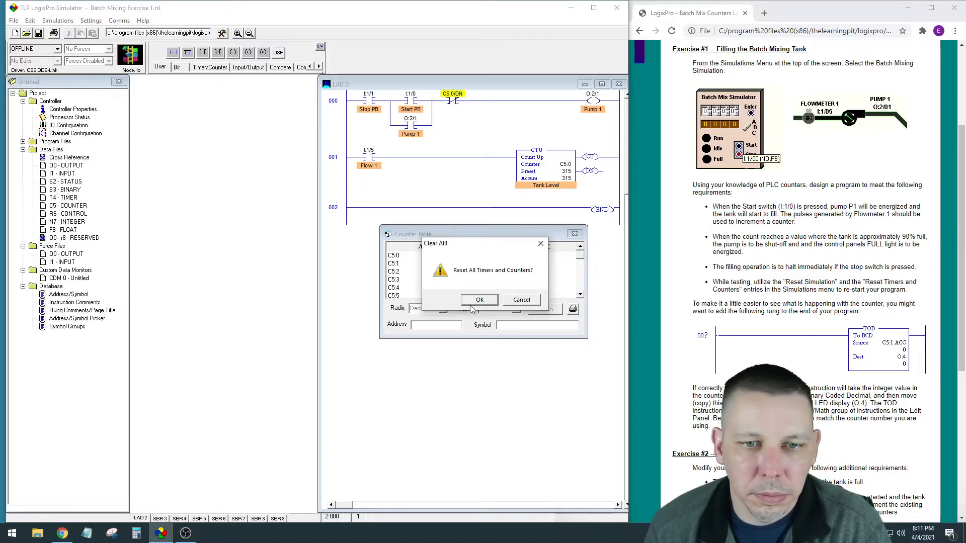
click(480, 299)
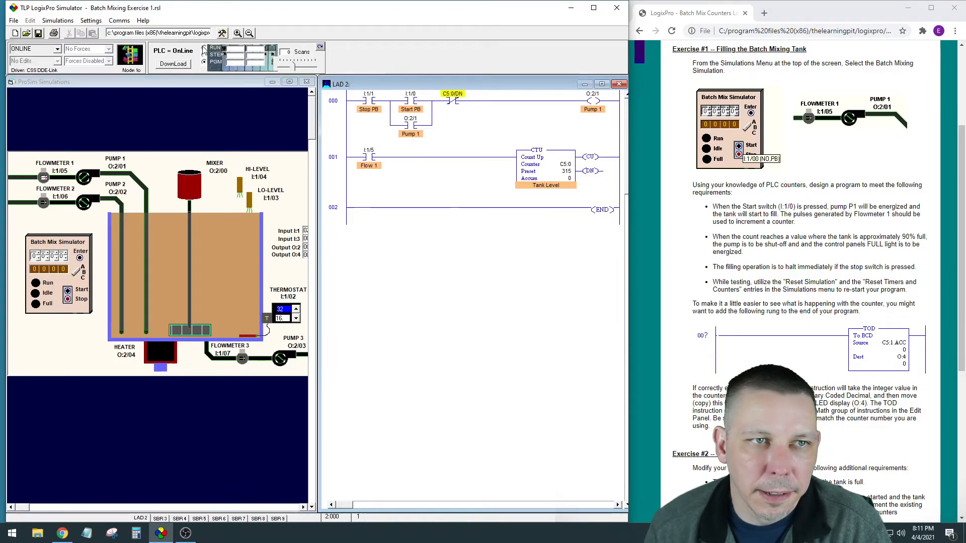
mouse_move(227, 277)
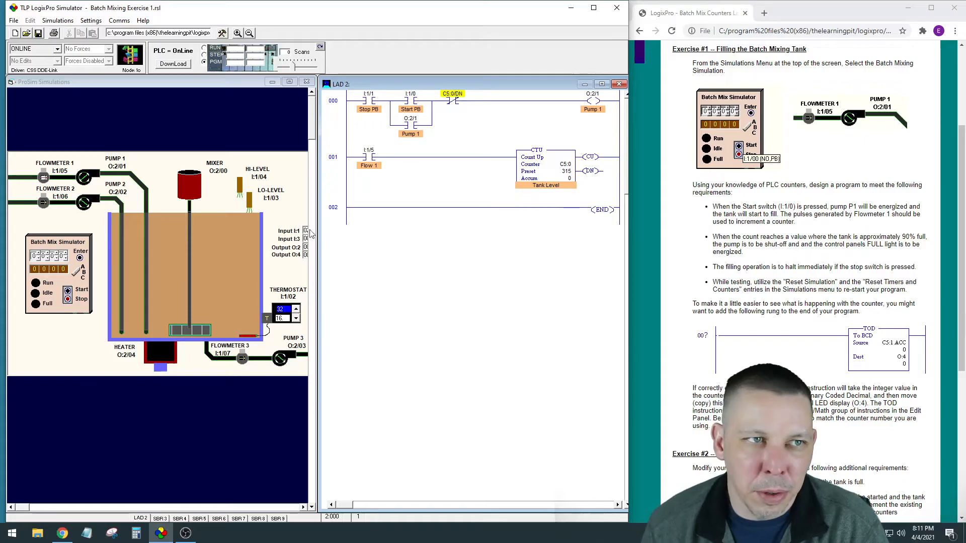
mouse_move(244, 371)
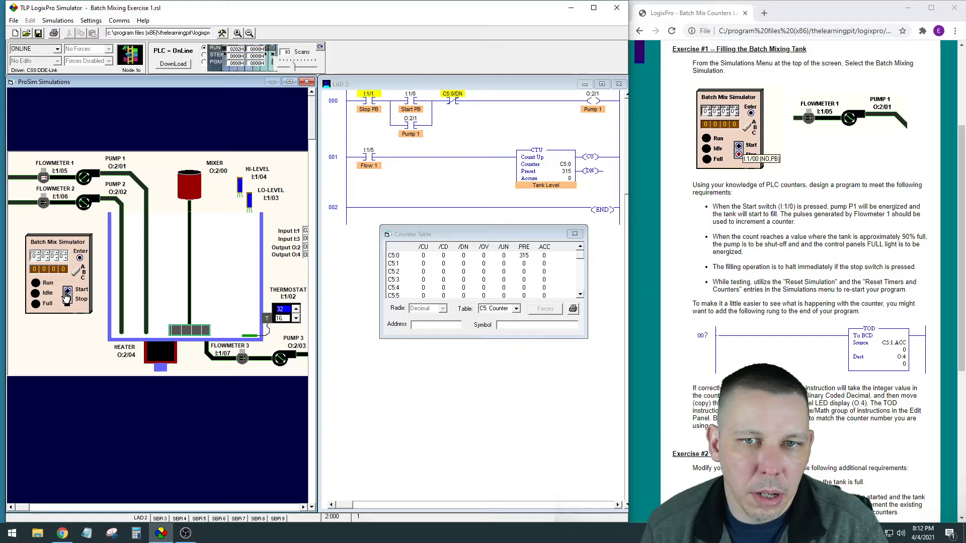
Step: Start Pump 1 from the simulator panel so the tank fills and C5:0 counts up to 71
click(81, 290)
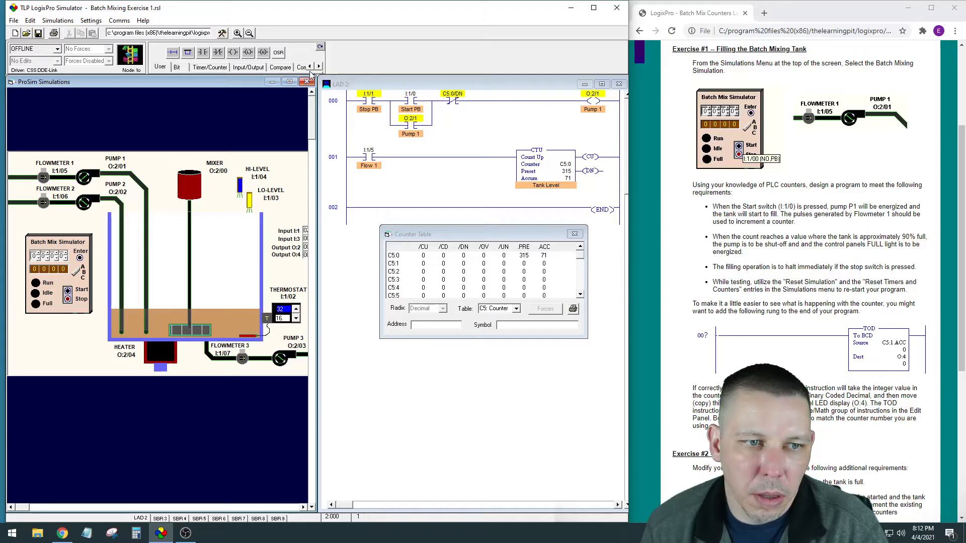
click(21, 48)
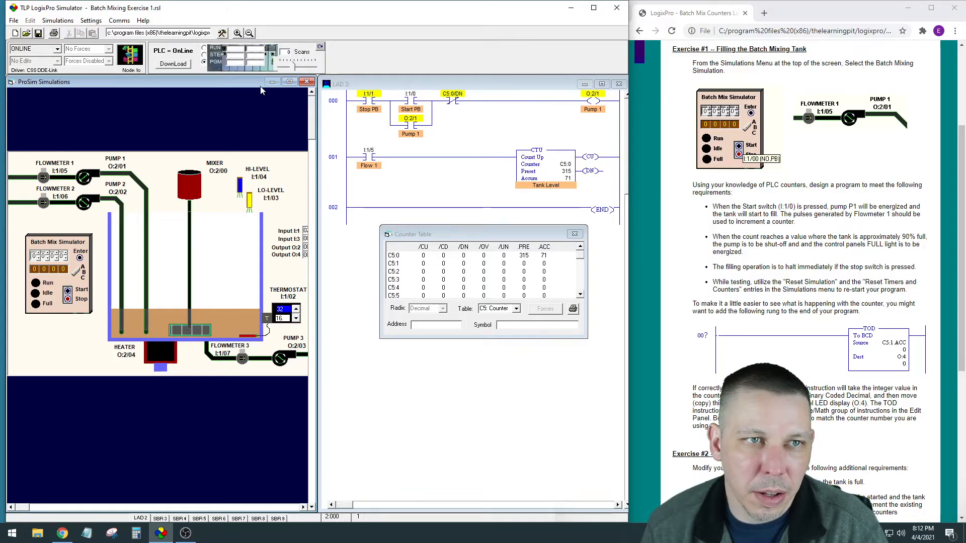
mouse_move(440, 123)
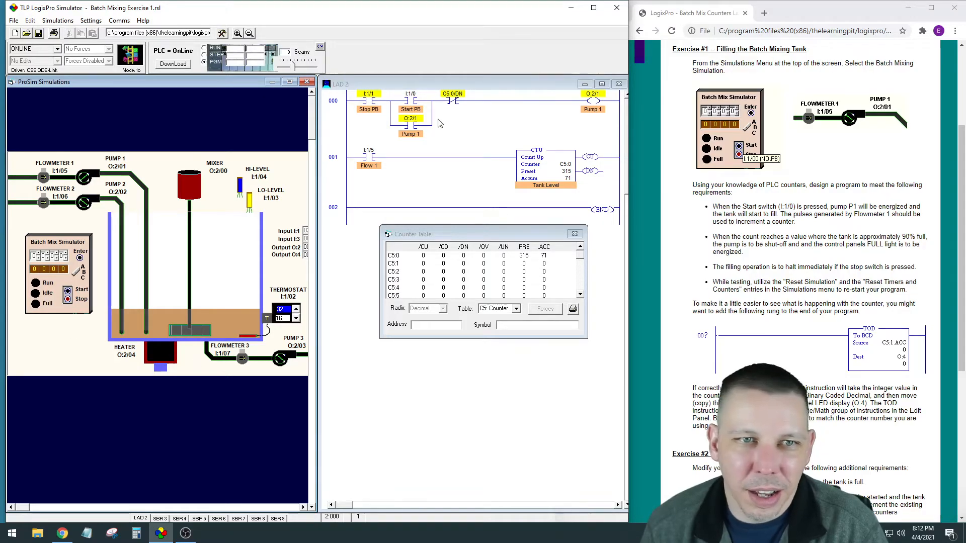
mouse_move(113, 282)
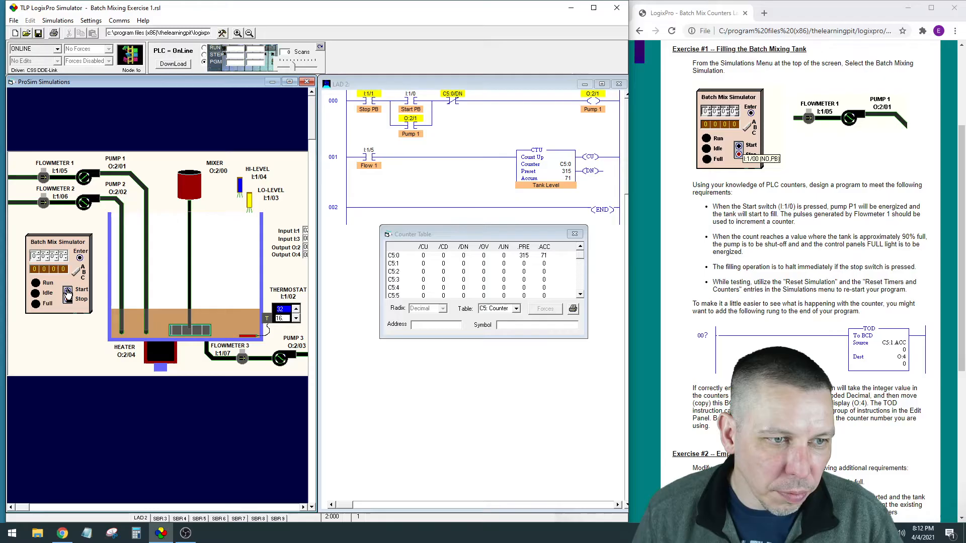
mouse_move(95, 80)
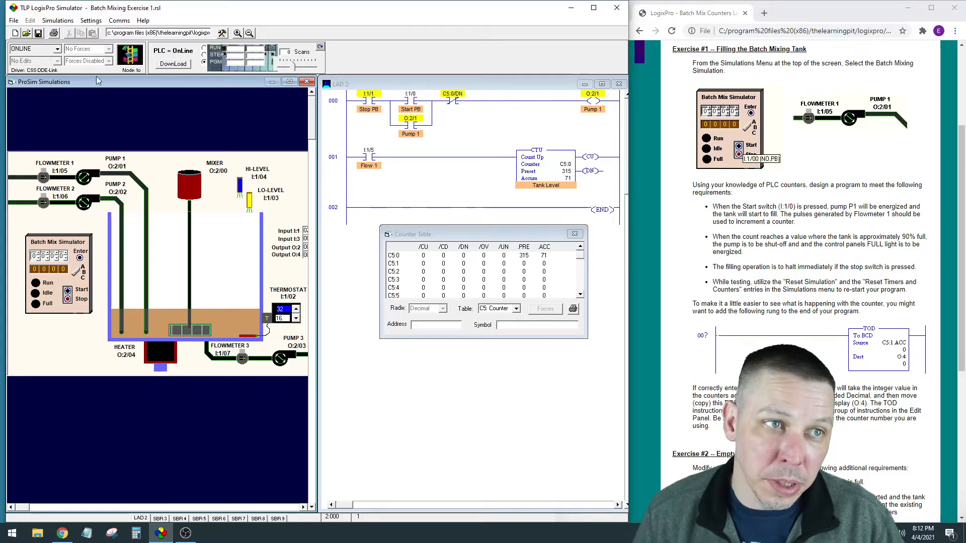
Step: Reset timers and counters to empty the tank again, then dismiss the counter table
click(57, 20)
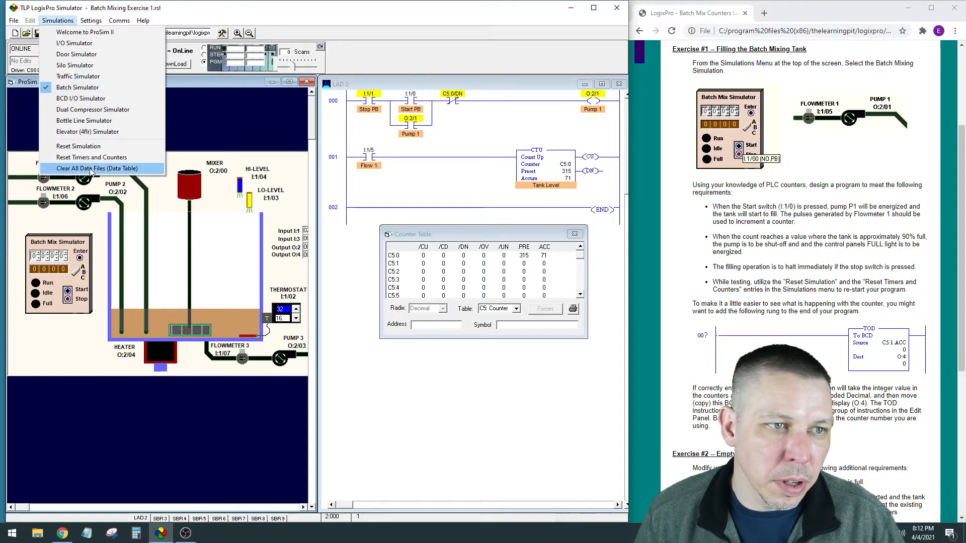
click(98, 168)
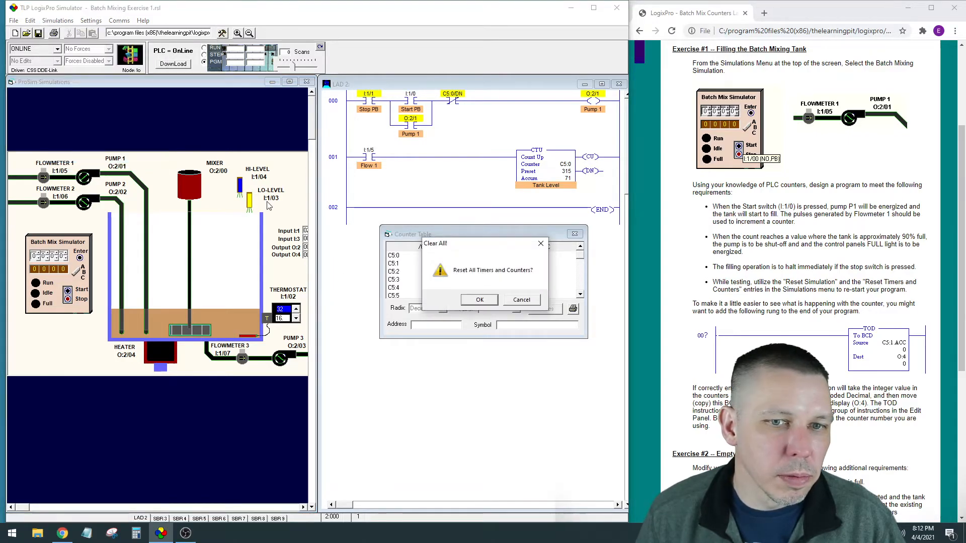
click(479, 300)
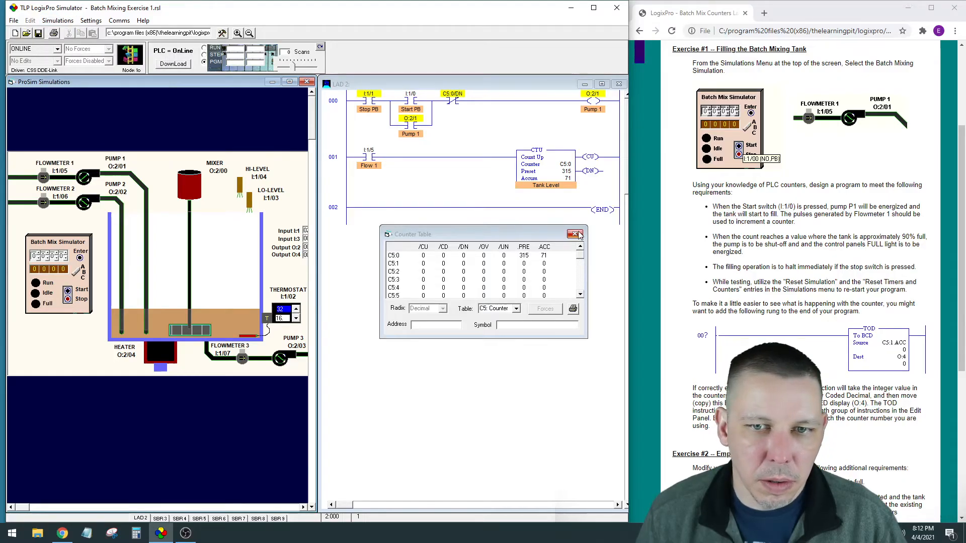
click(576, 234)
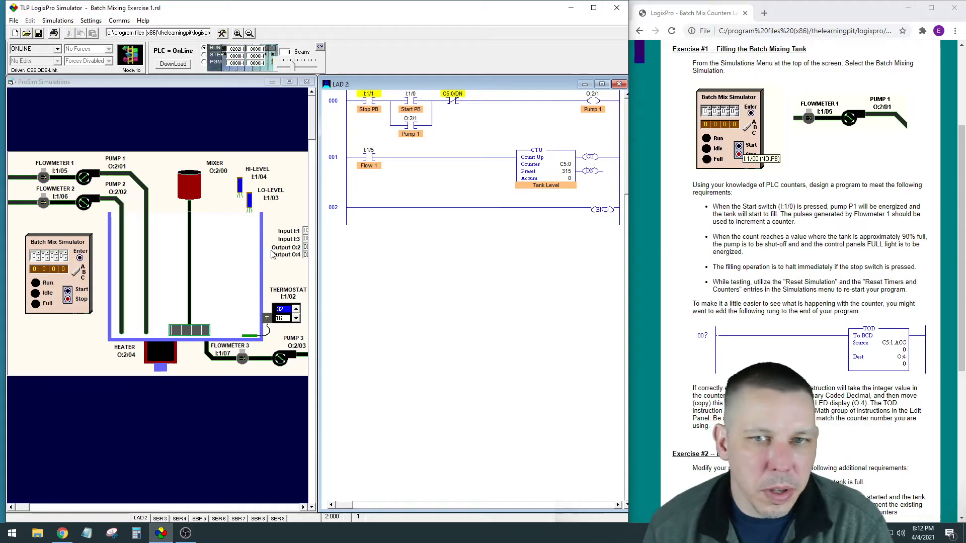
mouse_move(154, 171)
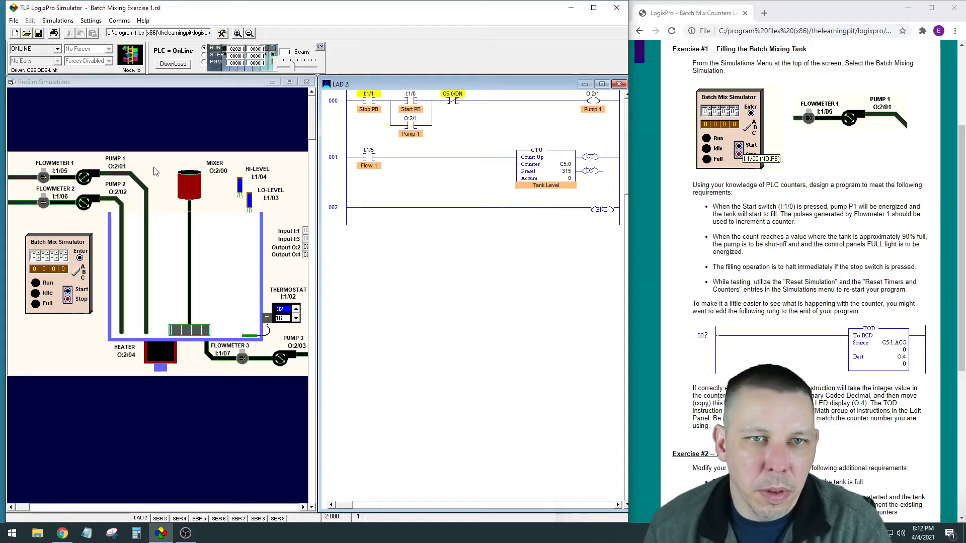
mouse_move(90, 265)
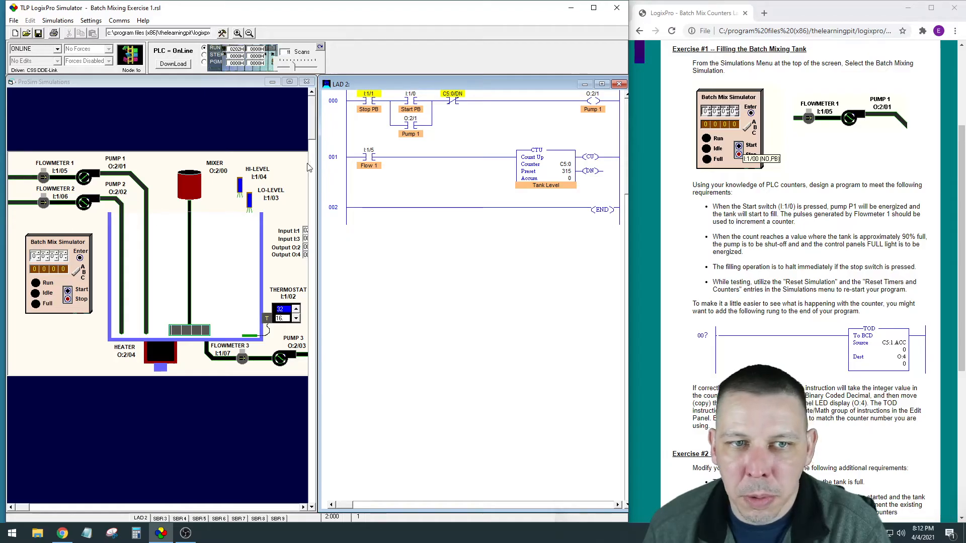
mouse_move(357, 171)
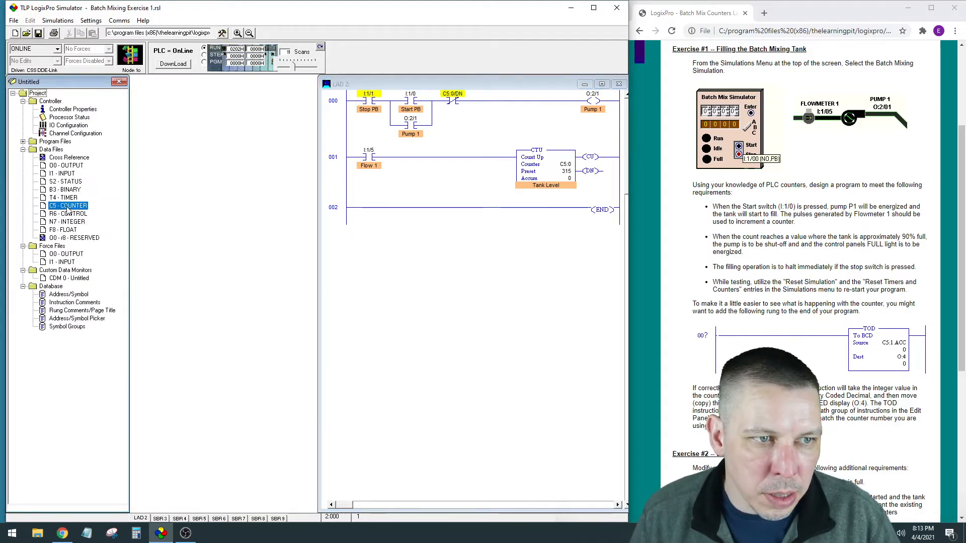
Step: Watch the tank fill completely with C5:0's accumulated count reaching 315 in the counter table
double_click(67, 205)
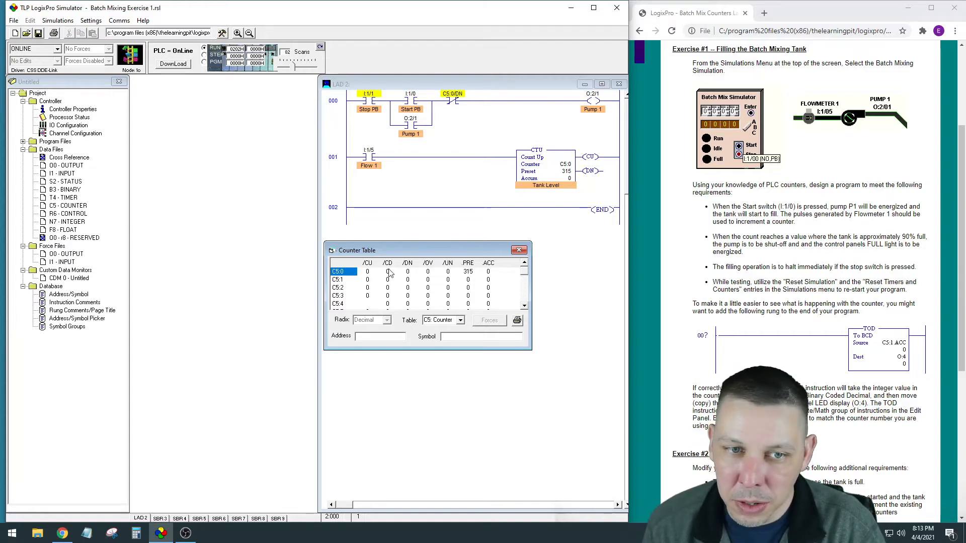
click(519, 249)
text(31)
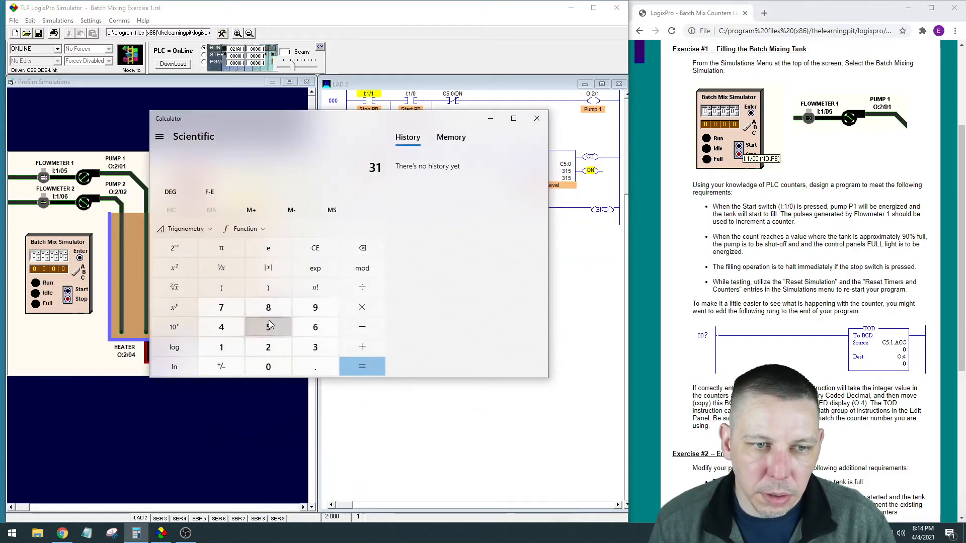
Step: Work out 315 × 0.9 = 283.5 in Calculator and close it
click(362, 307)
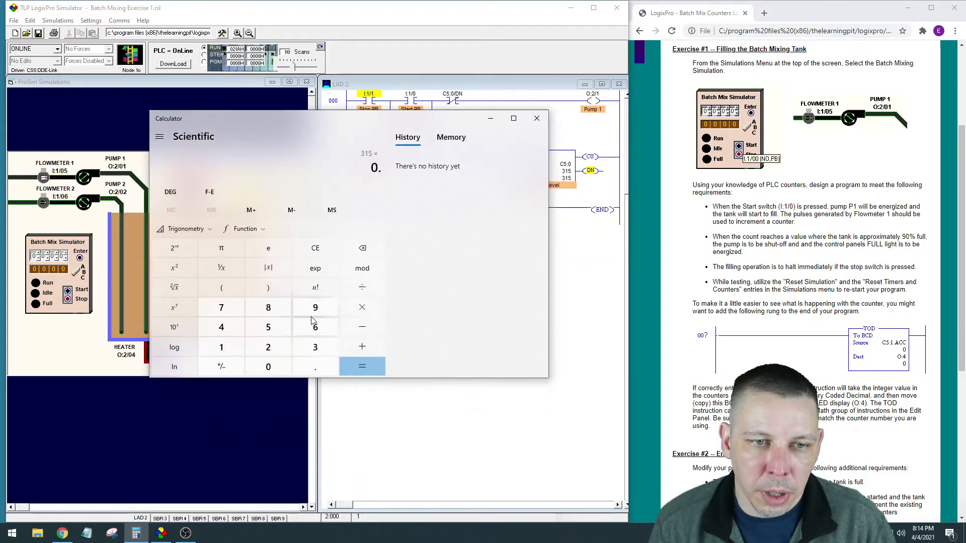
click(361, 366)
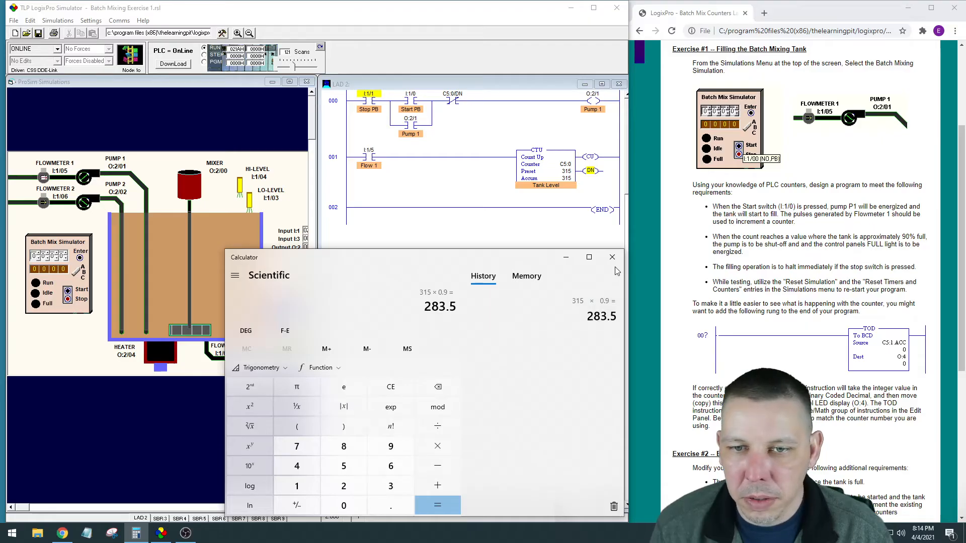
click(611, 257)
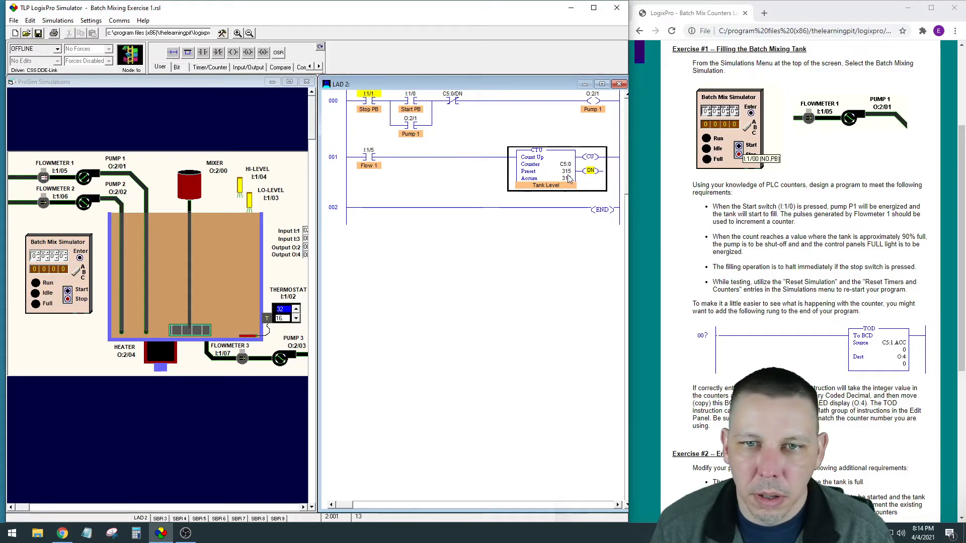
Step: Change the Tank Level counter C5:0 preset from 315 to 285
double_click(541, 171)
text(285)
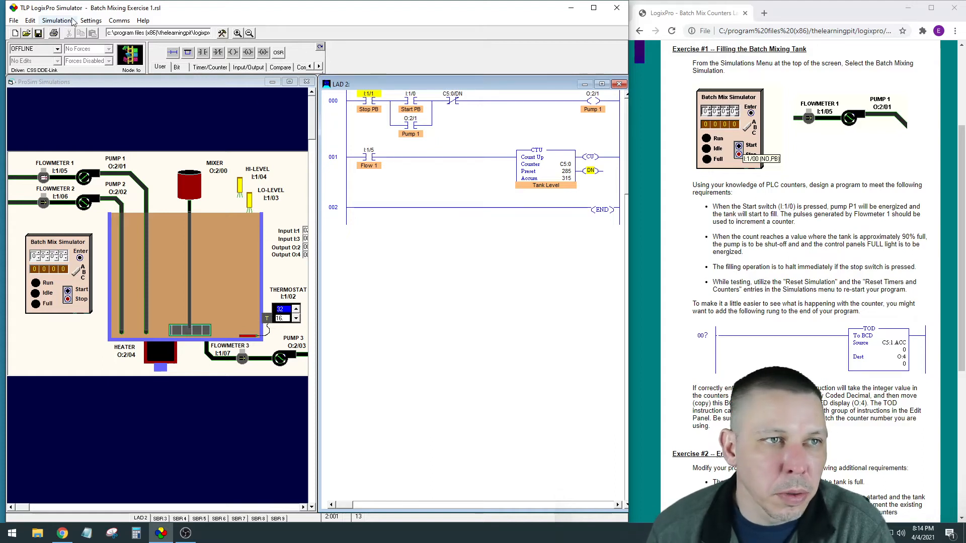
click(57, 20)
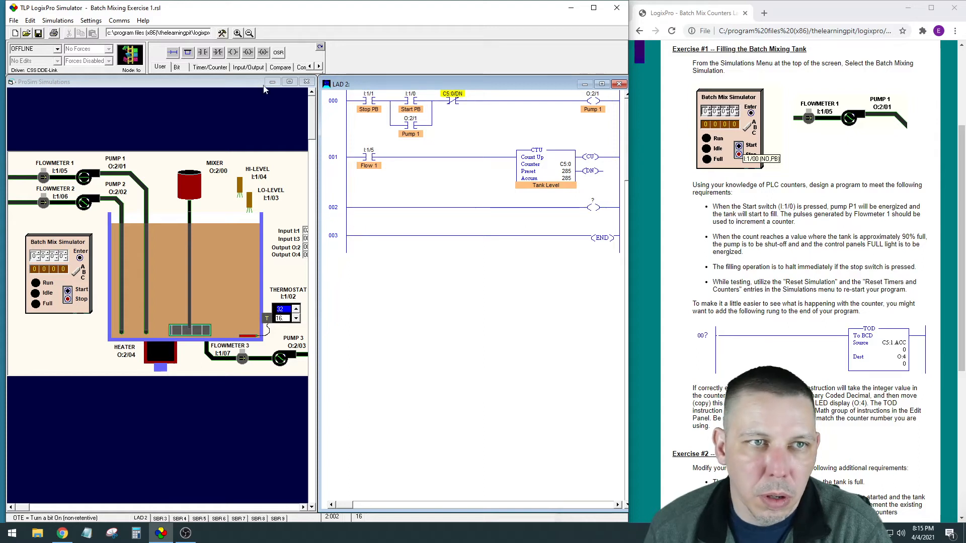
Step: Add a contact at the start of rung 002 to drive the O:2/7 Full Light coil
click(366, 206)
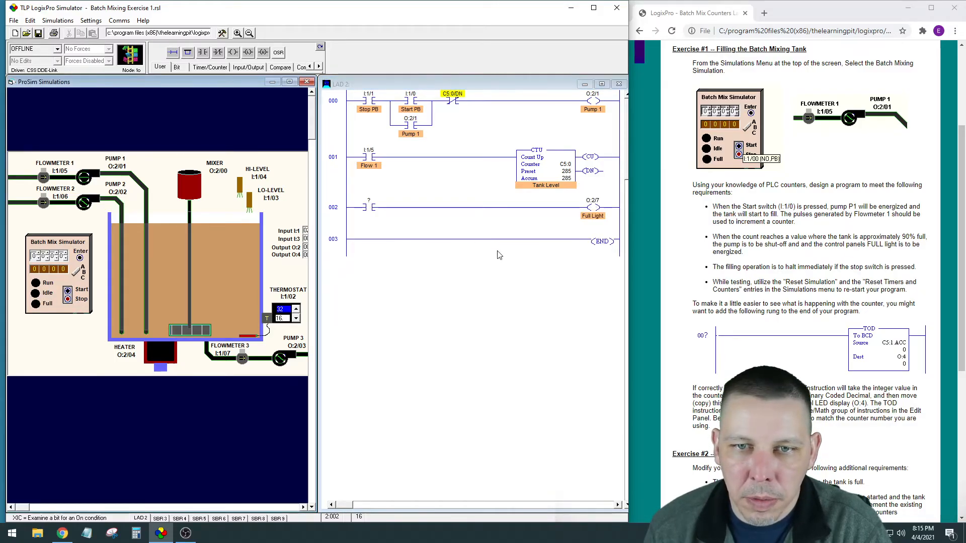
mouse_move(433, 217)
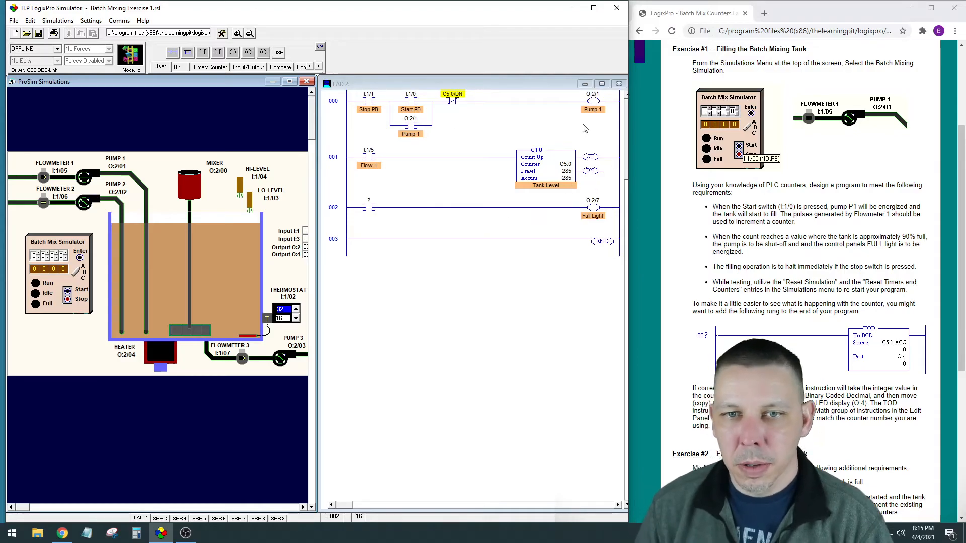
mouse_move(234, 202)
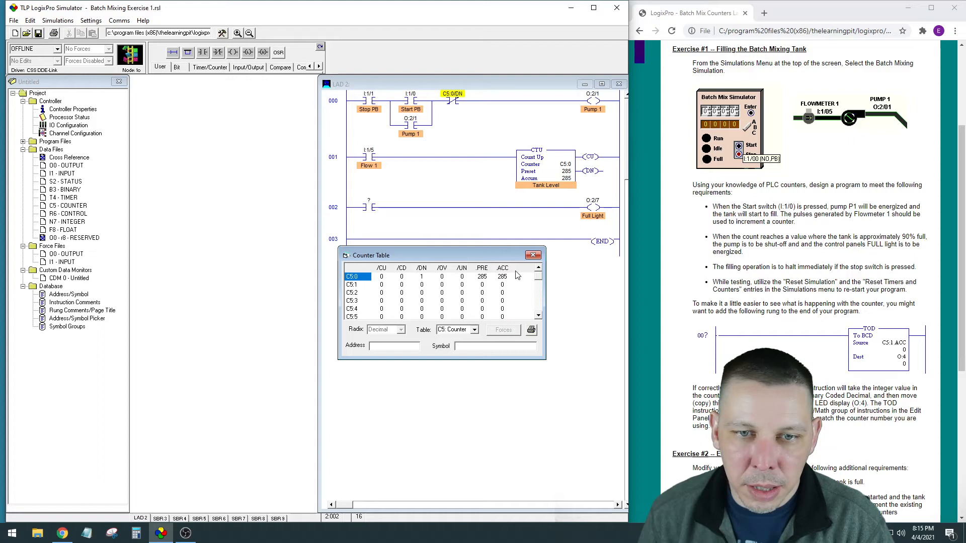
mouse_move(423, 282)
text(C5:0/DN)
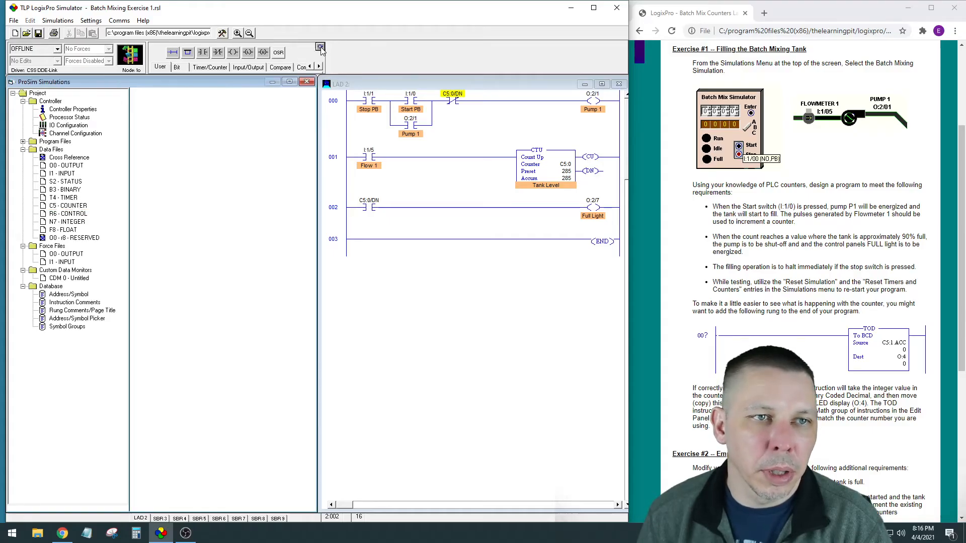
Step: Go online and reset timers, counters and the batch tank simulation to empty
click(320, 48)
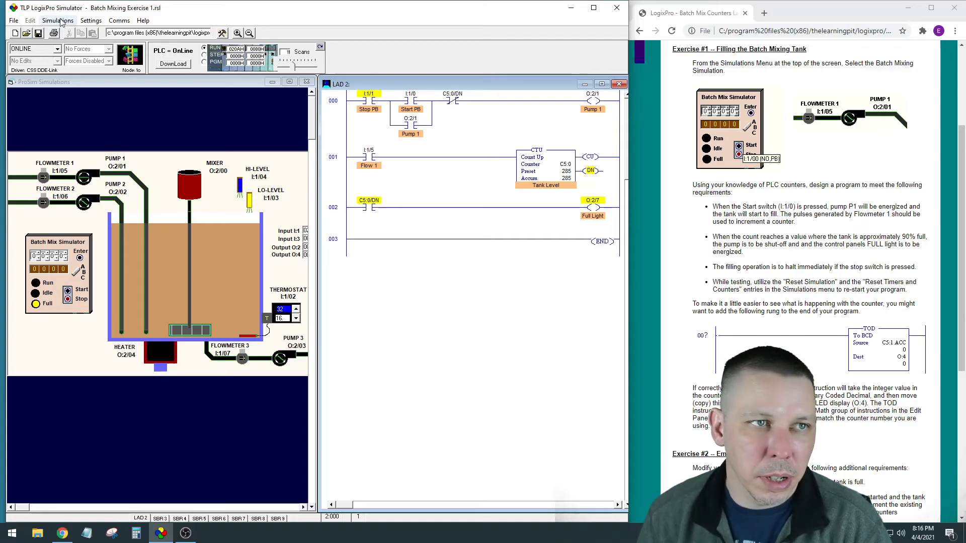
click(12, 21)
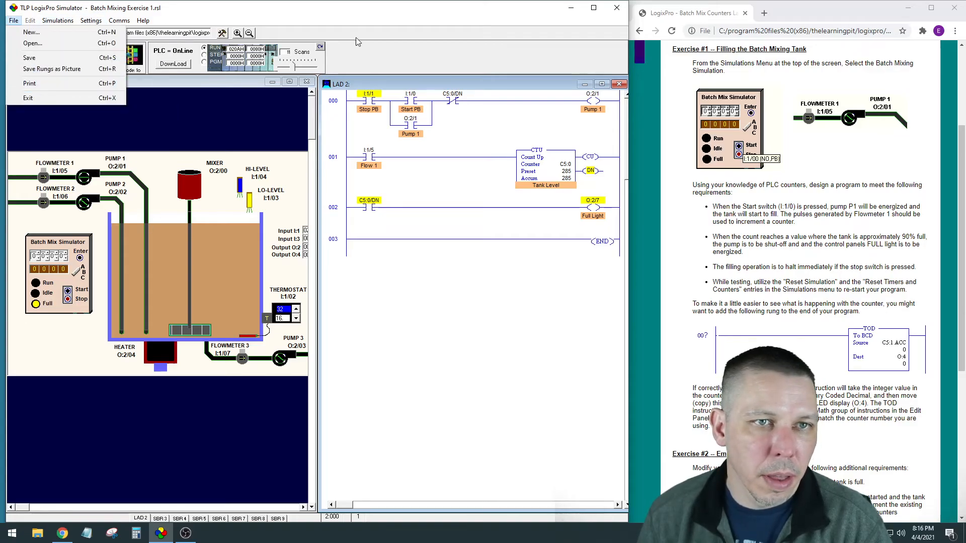
click(58, 20)
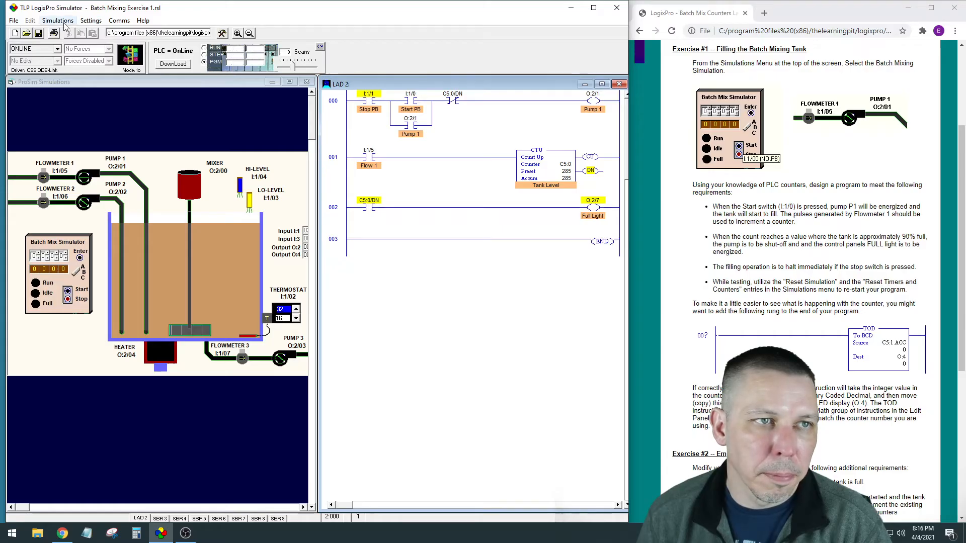
click(58, 20)
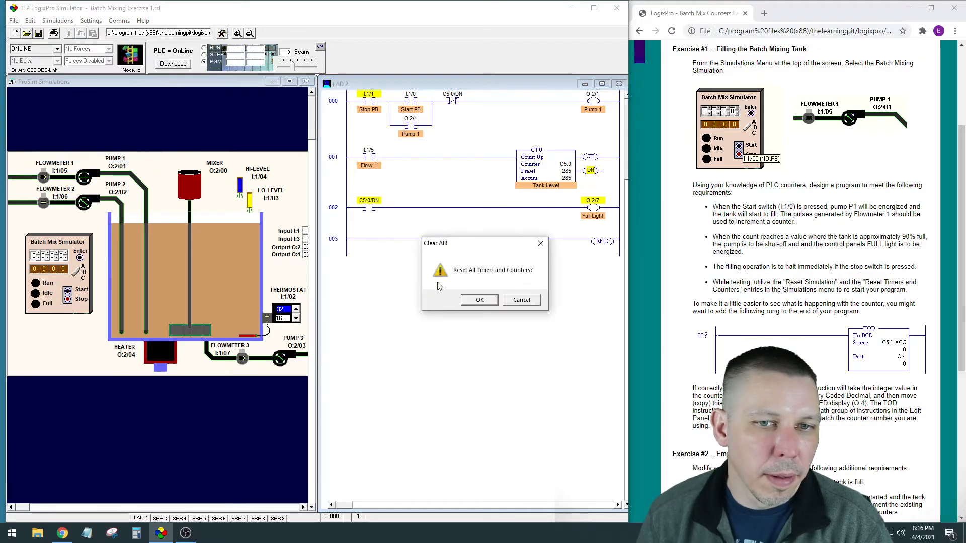
click(57, 20)
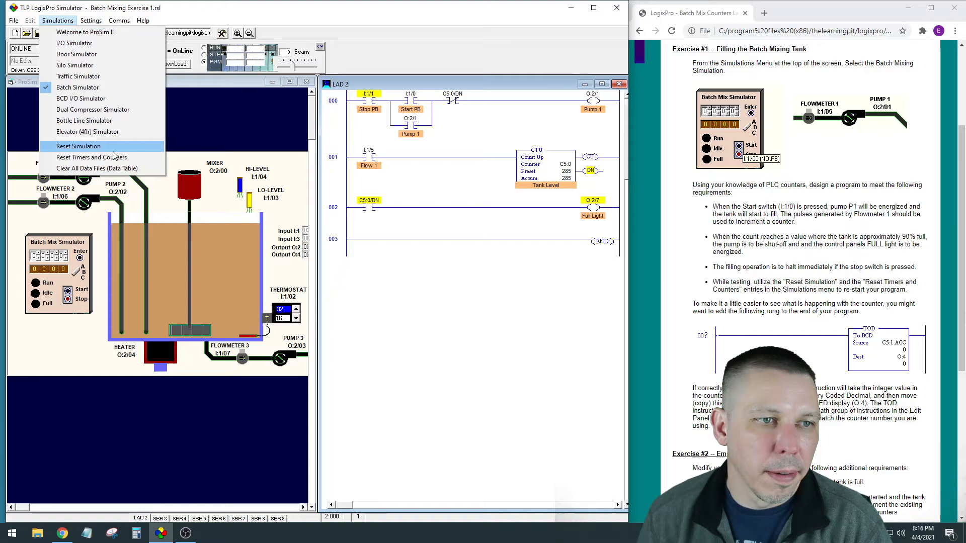
click(79, 146)
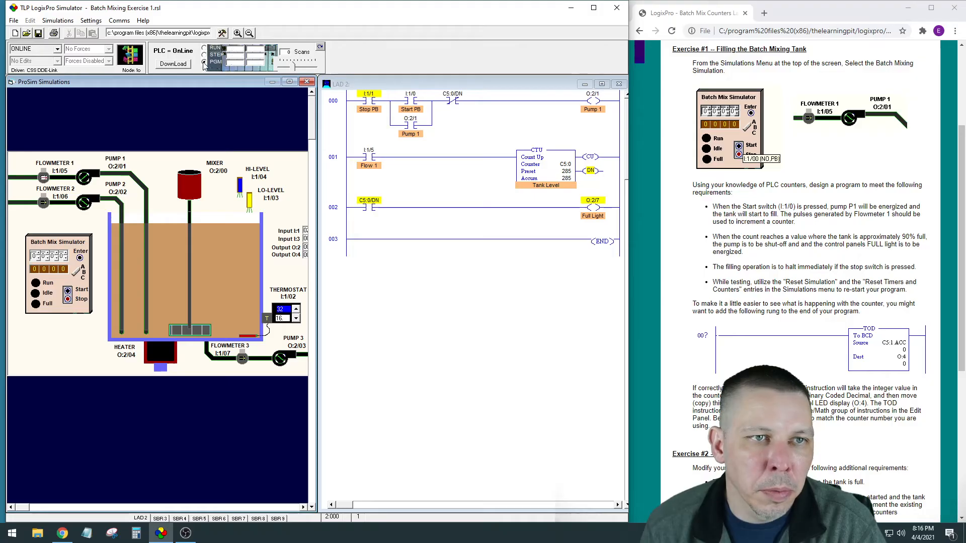
Step: Reset the tank simulation again so it refills with C5:0 climbing toward 285
click(58, 20)
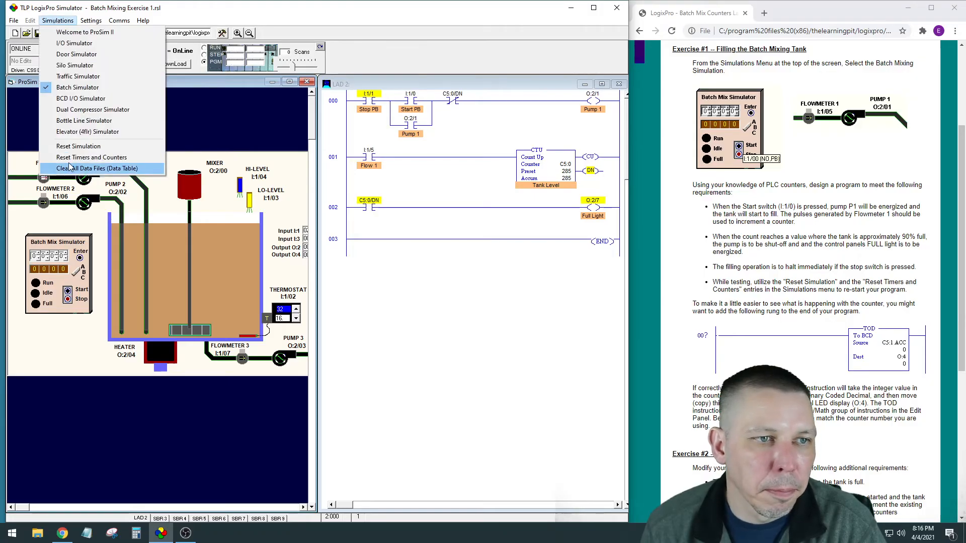
click(100, 168)
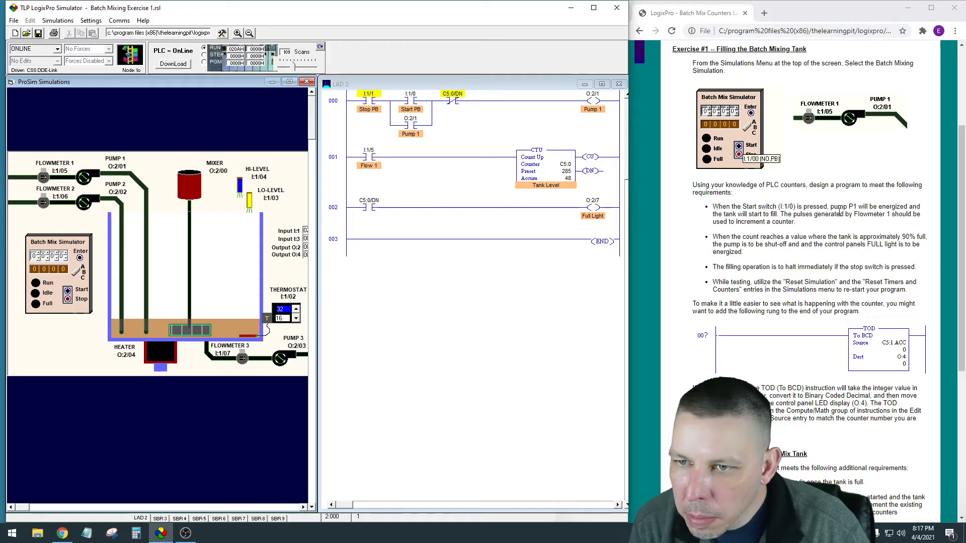
mouse_move(879, 311)
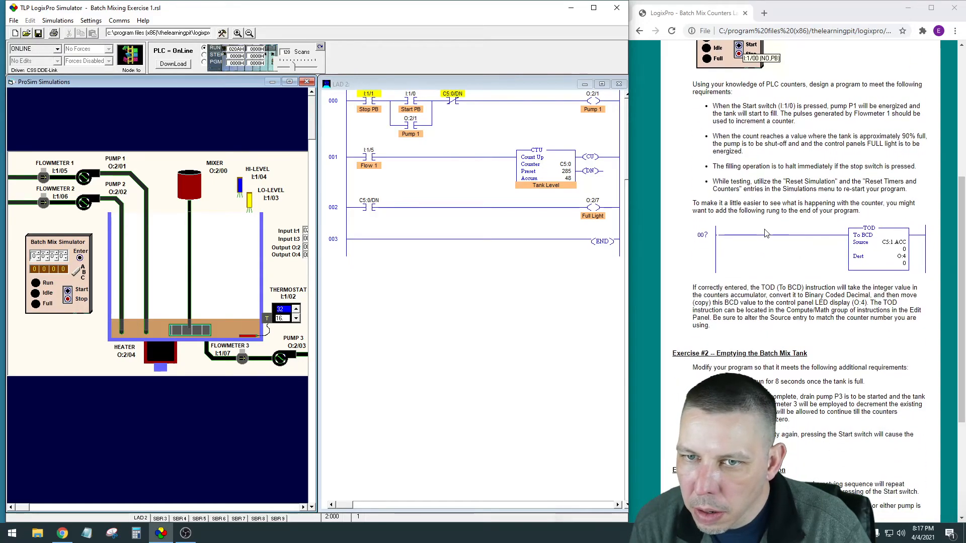
Step: Place a TOD from Compute/Math on rung 003 with Source C5:0.ACC and Dest O:4
scroll(down, 3)
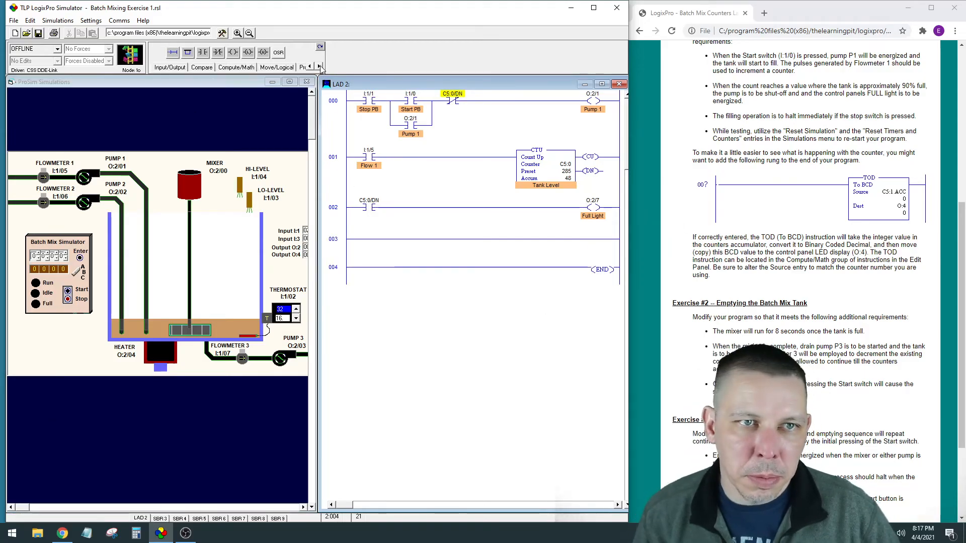
click(199, 67)
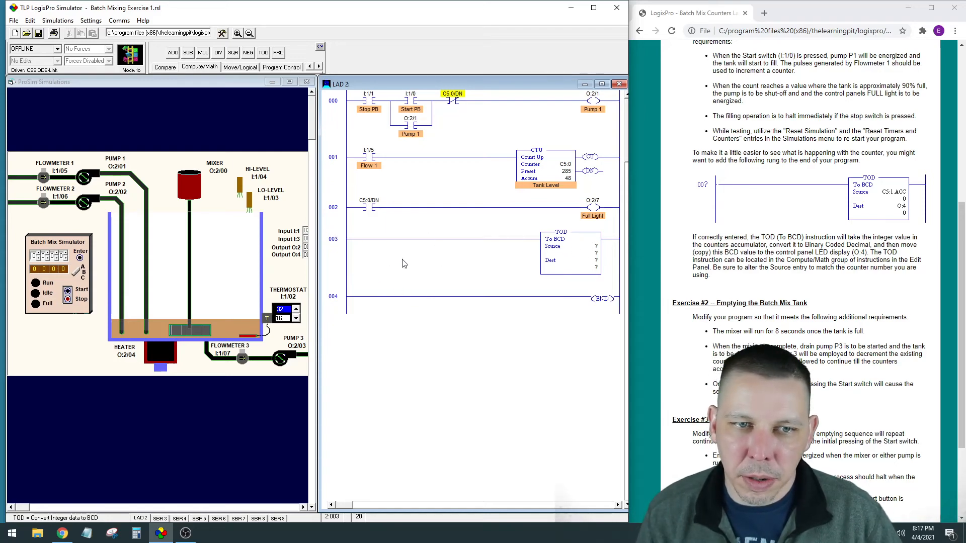
mouse_move(730, 293)
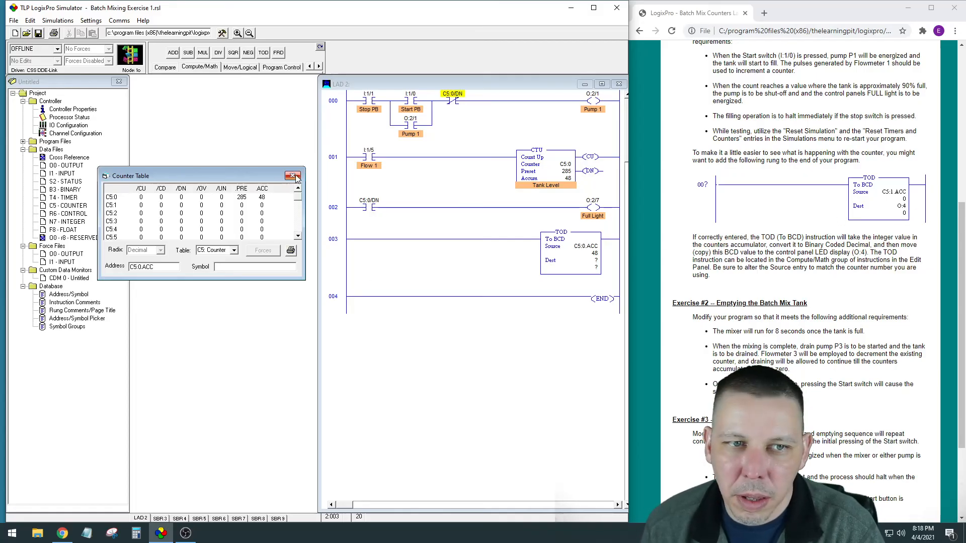
click(293, 175)
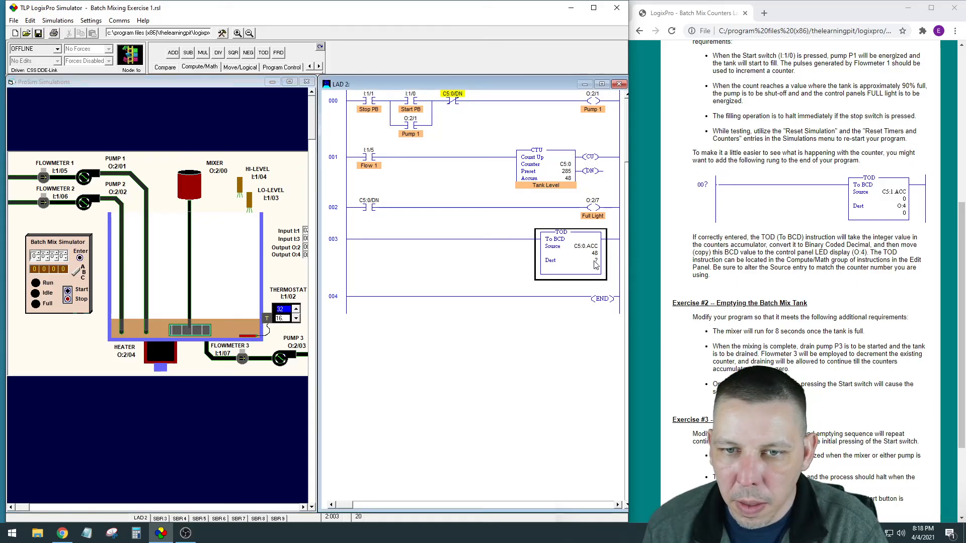
click(576, 260)
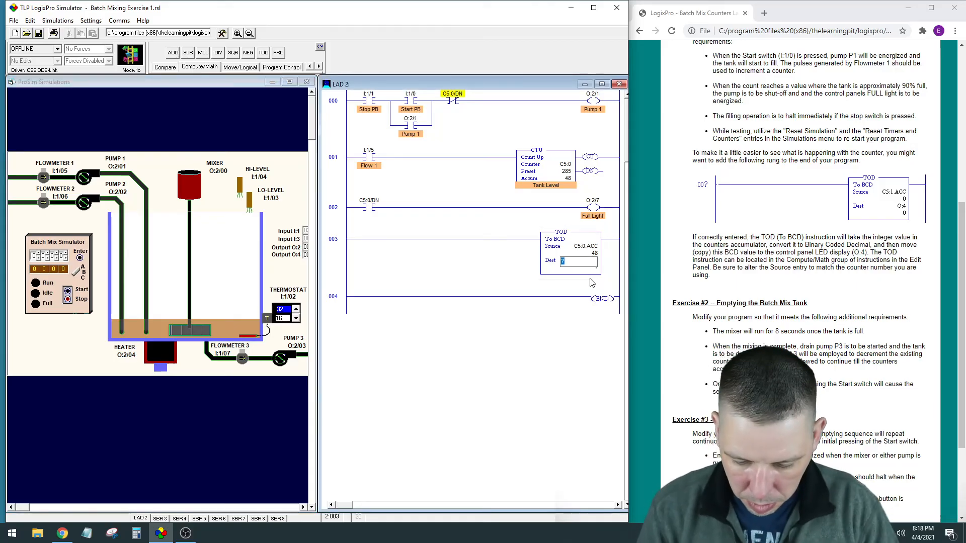
text(O:4)
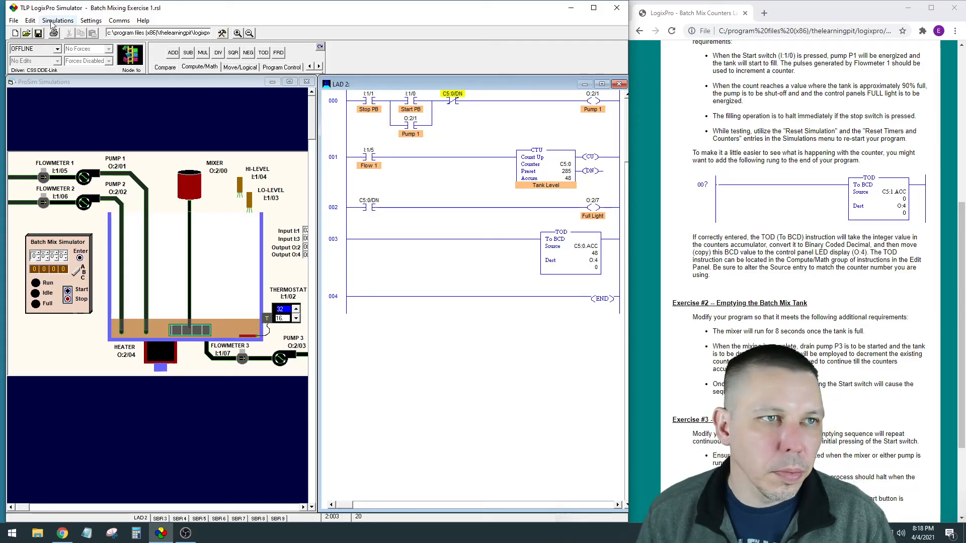
Step: Reset all timers and counters, run the simulation and watch the display reach 0285
click(58, 20)
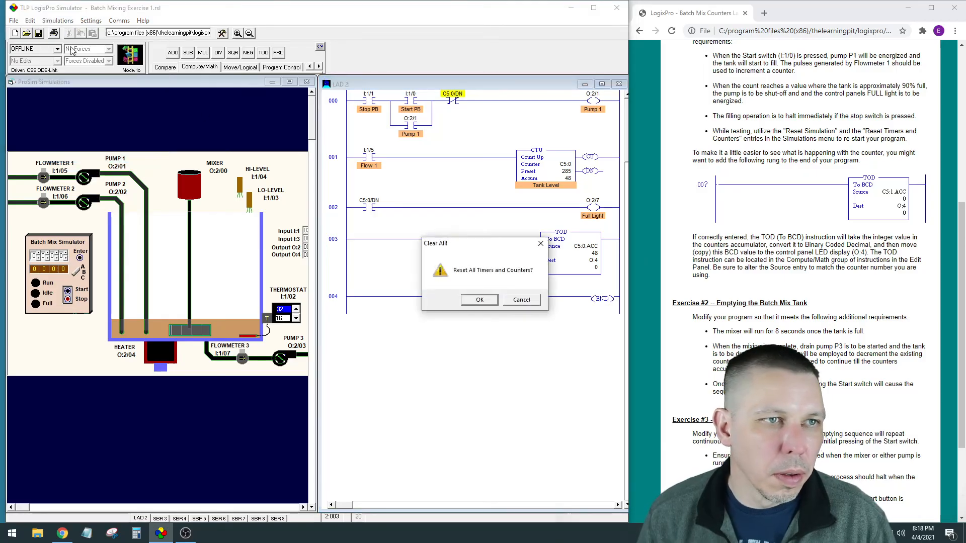
click(57, 20)
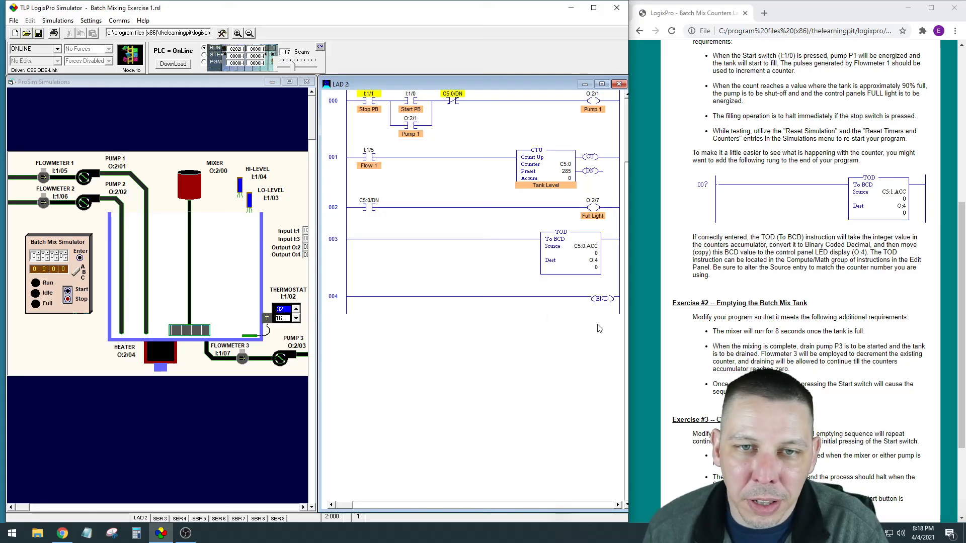
mouse_move(431, 234)
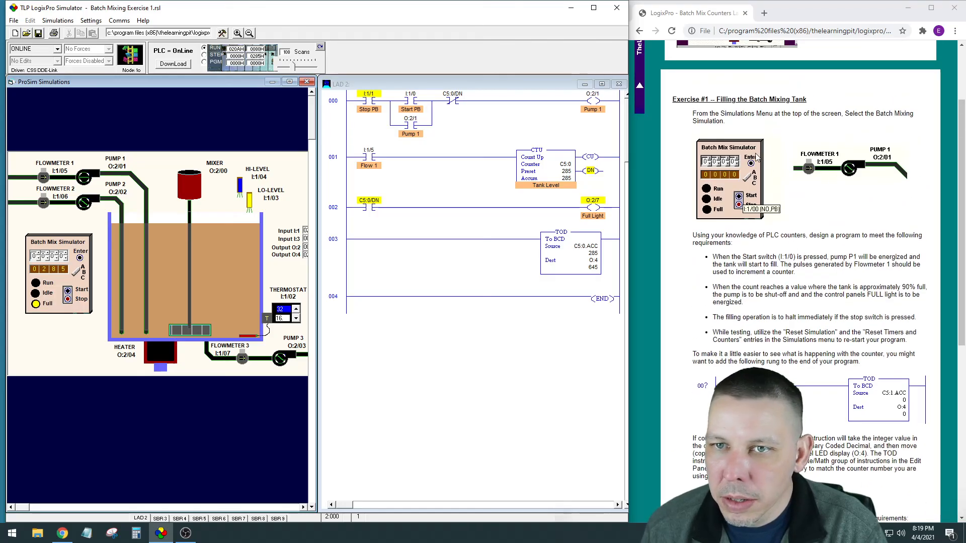
scroll(down, 3)
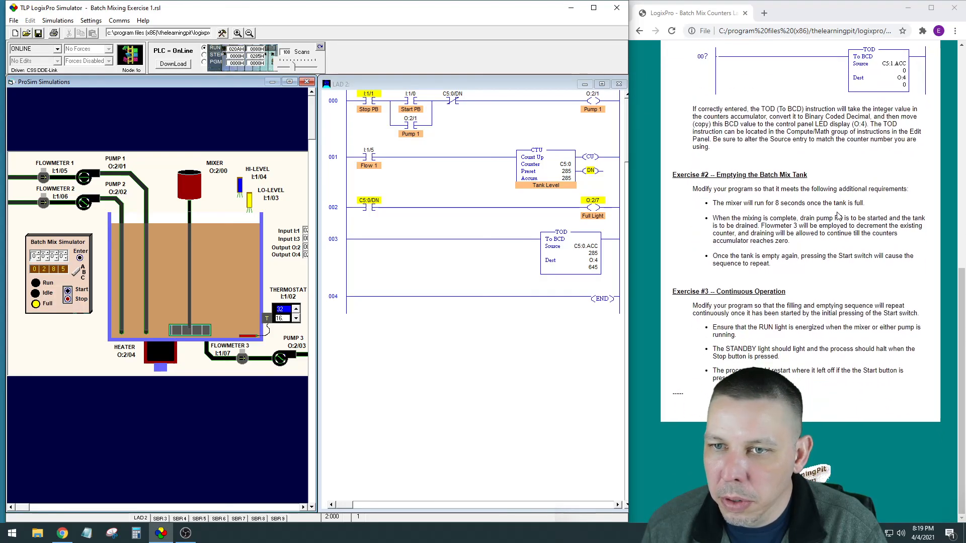